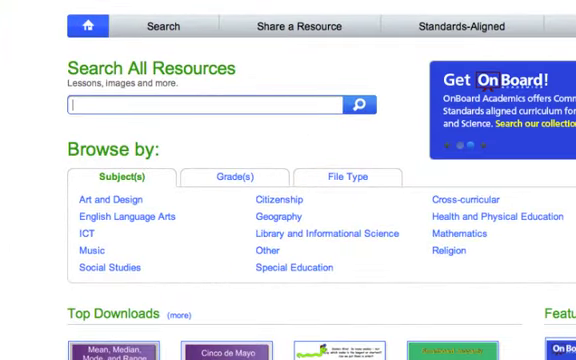
# - Search all resources for 'american revolution' and scan the 142 matching lessons
pyautogui.write('american revolution')
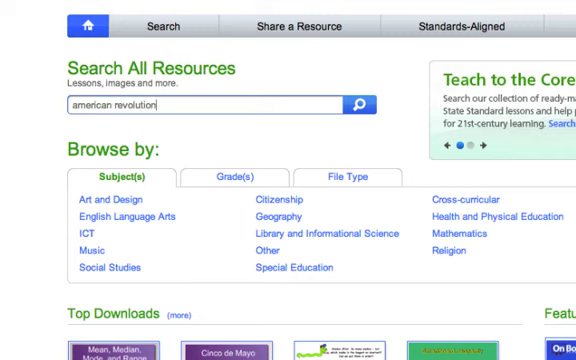
pyautogui.click(358, 104)
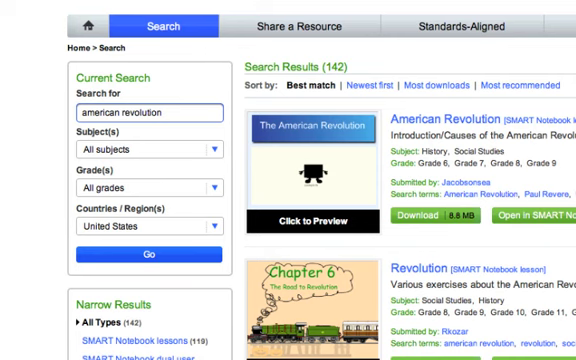
pyautogui.scroll(-3)
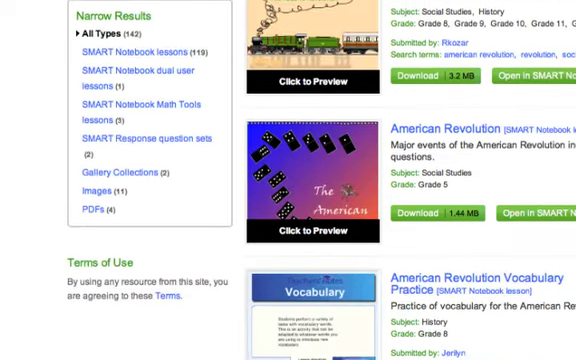
pyautogui.scroll(3)
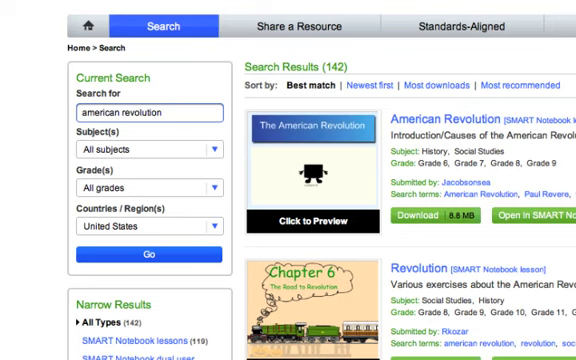
pyautogui.moveTo(502, 64)
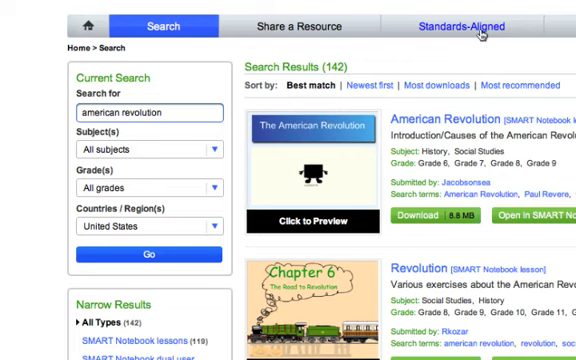
pyautogui.moveTo(484, 28)
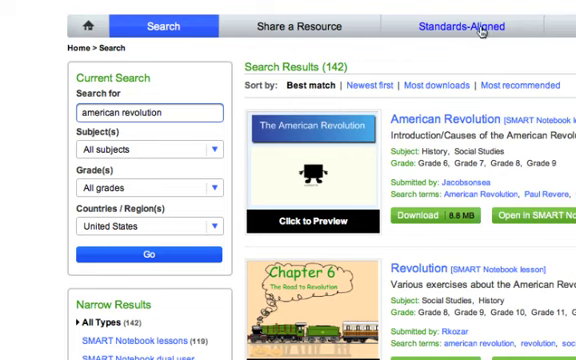
# - List Virginia Grade 4 History and Social Science standards from the Standards-Aligned browser
pyautogui.click(462, 24)
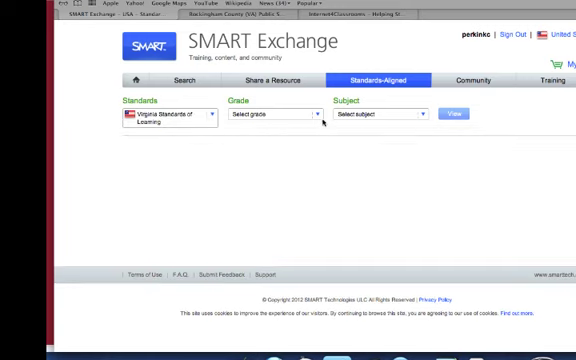
pyautogui.click(268, 114)
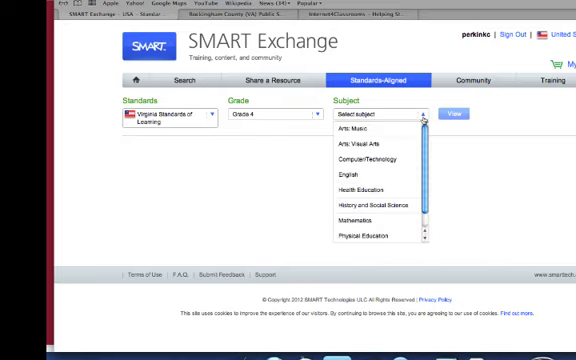
pyautogui.click(378, 198)
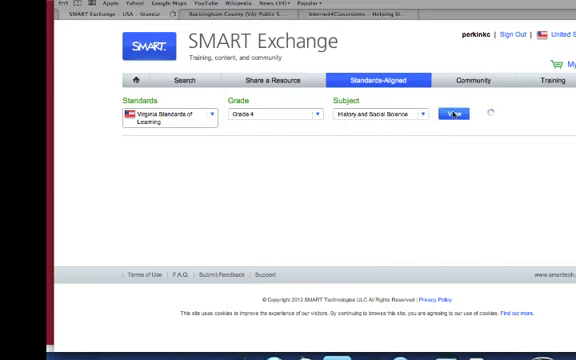
pyautogui.click(452, 116)
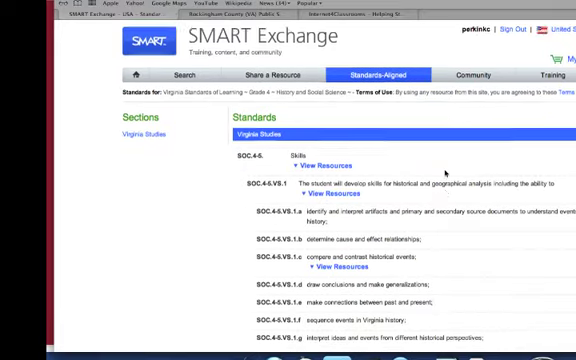
pyautogui.scroll(-3)
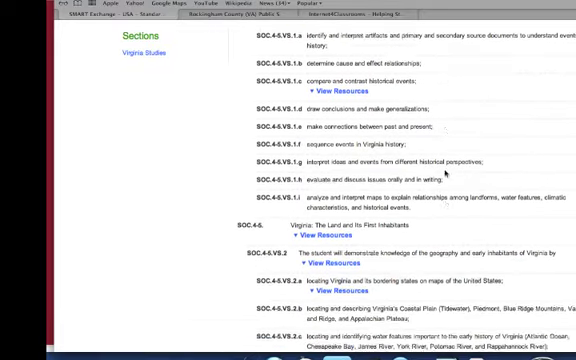
pyautogui.scroll(-3)
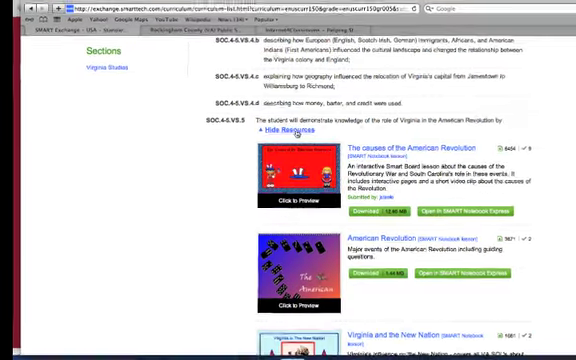
# - Reach the American Revolution standard and page through the 'Virginia in the New Nation' preview
pyautogui.scroll(-3)
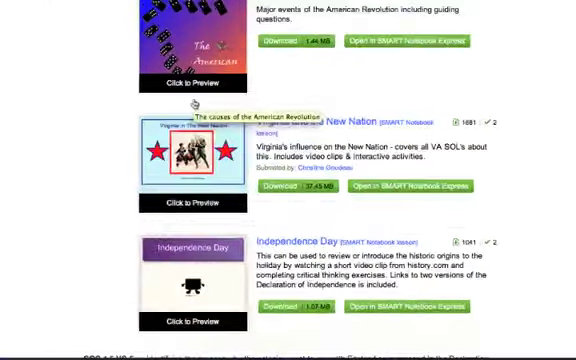
pyautogui.scroll(-3)
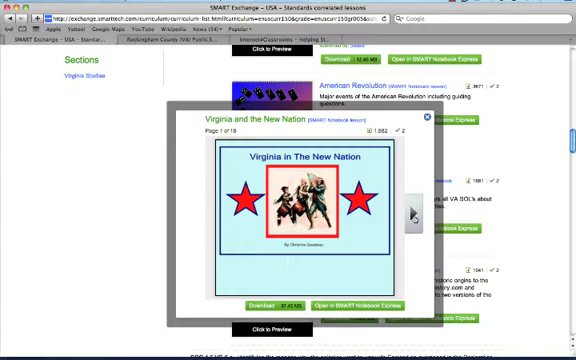
pyautogui.click(408, 212)
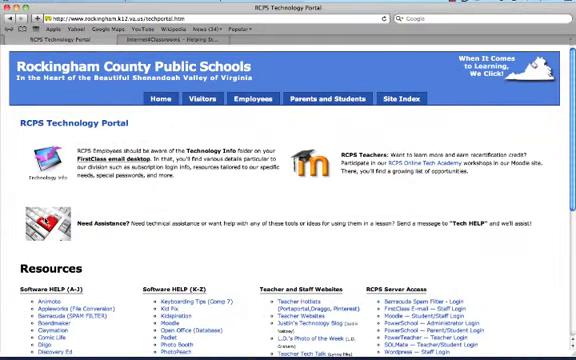
# - Move down the RCPS Technology Portal toward the SOL resources link
pyautogui.scroll(-3)
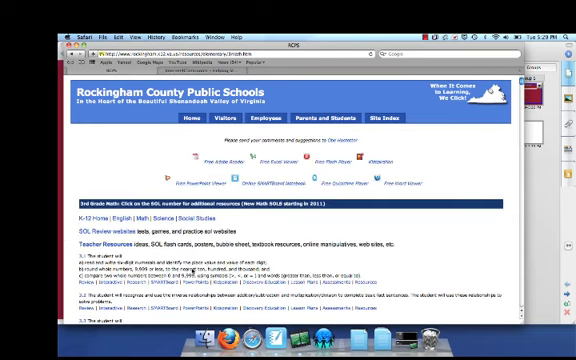
pyautogui.scroll(-3)
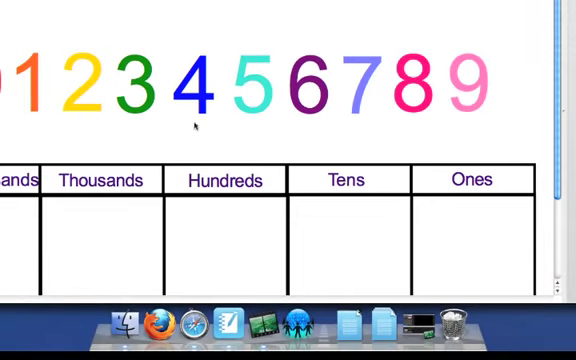
# - Drag digits into the Thousands, Hundreds and Tens columns of the place-value chart
pyautogui.moveTo(104, 72); pyautogui.dragTo(86, 220)
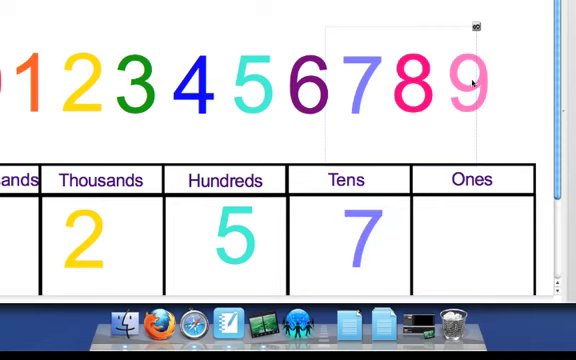
pyautogui.moveTo(470, 80); pyautogui.dragTo(470, 236)
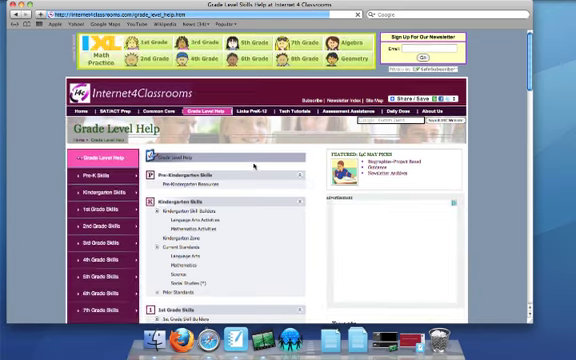
# - Work down the Grade Level Help page to the 1st Grade Number and Operations links
pyautogui.scroll(-3)
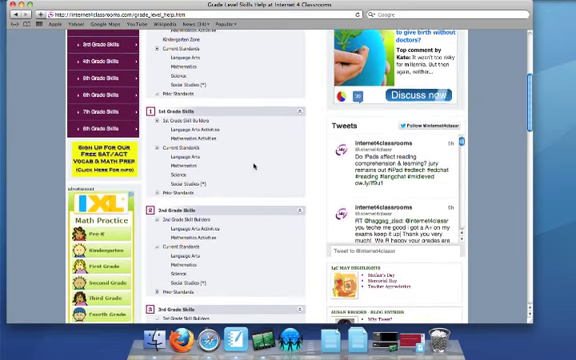
pyautogui.scroll(-3)
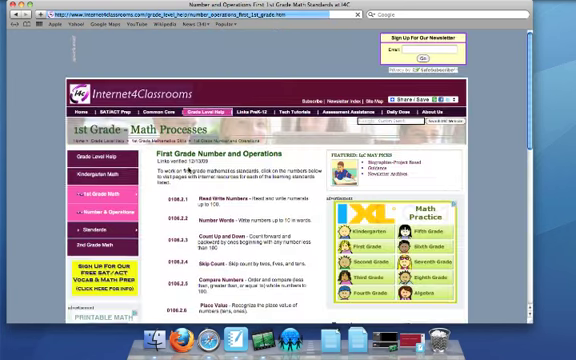
pyautogui.scroll(-3)
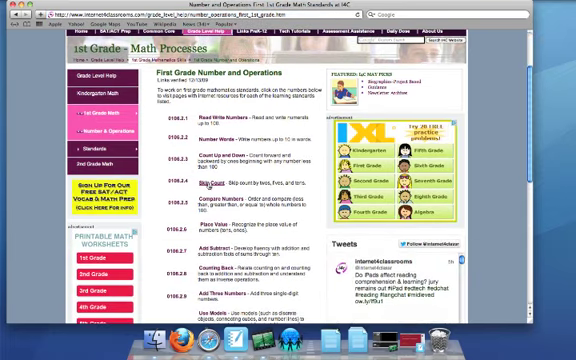